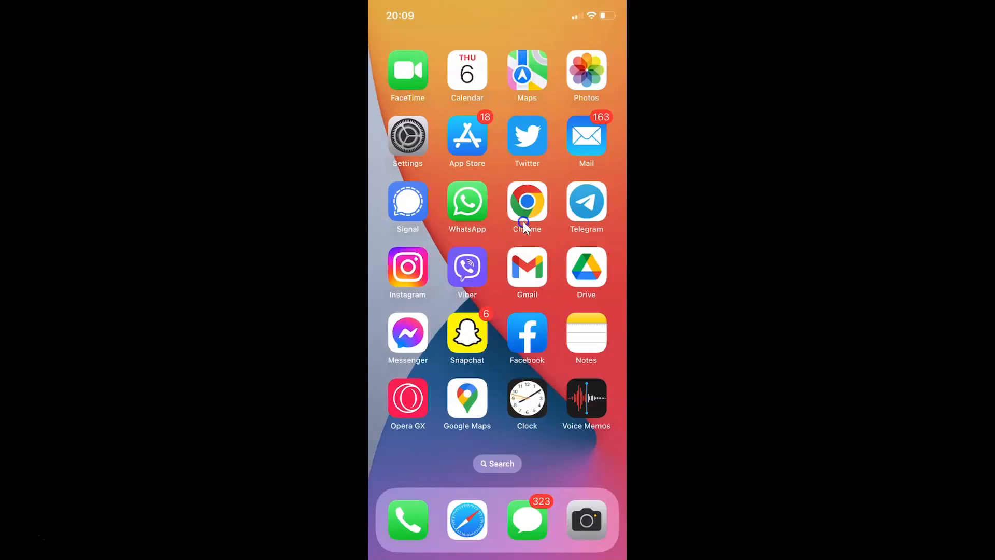
{"action": "mouse_move", "coordinate": [537, 219]}
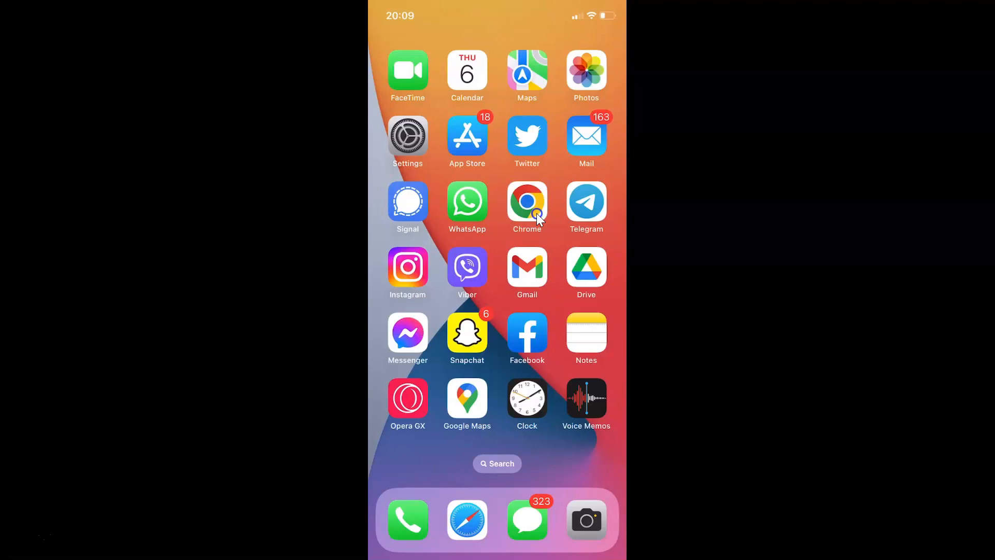
{"action": "mouse_move", "coordinate": [453, 146]}
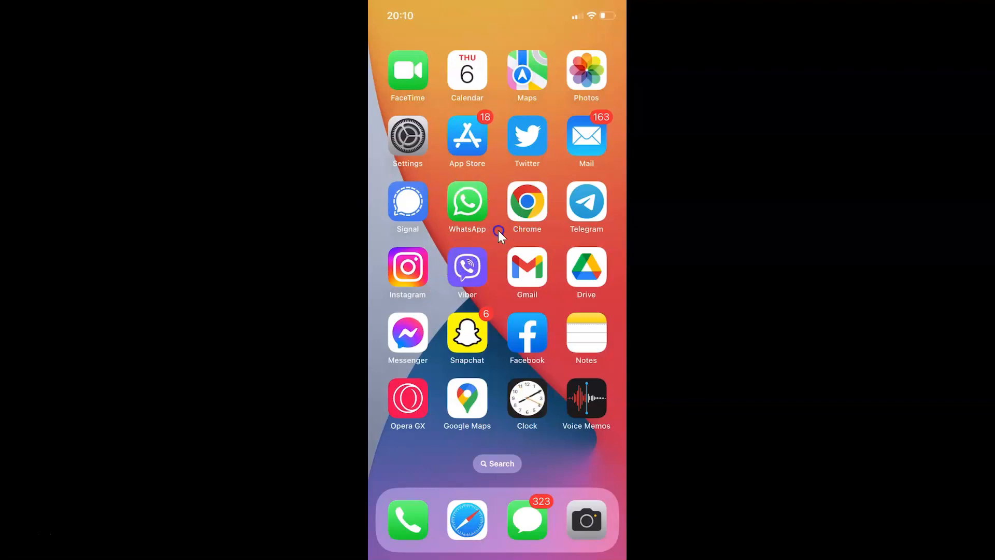
{"action": "mouse_move", "coordinate": [494, 260]}
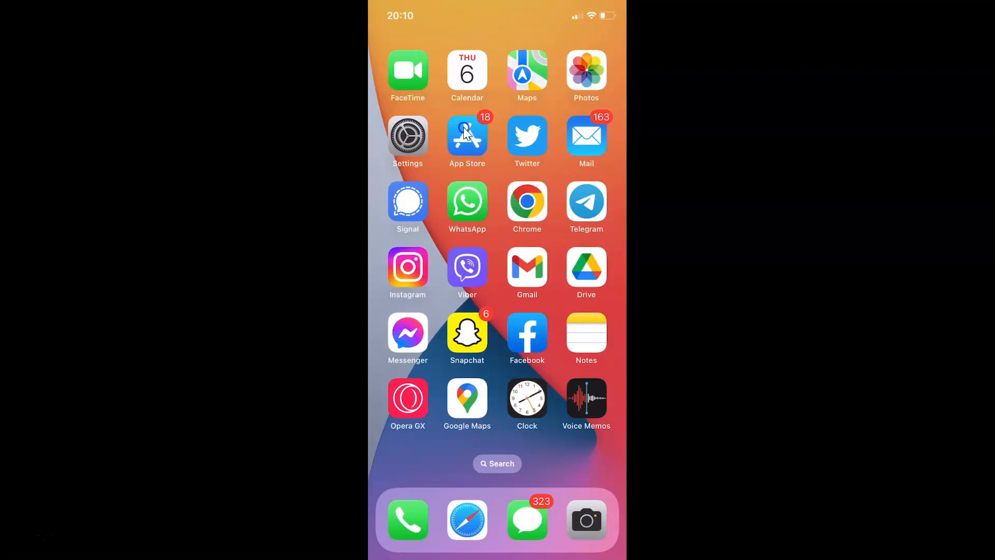
{"action": "mouse_move", "coordinate": [467, 143]}
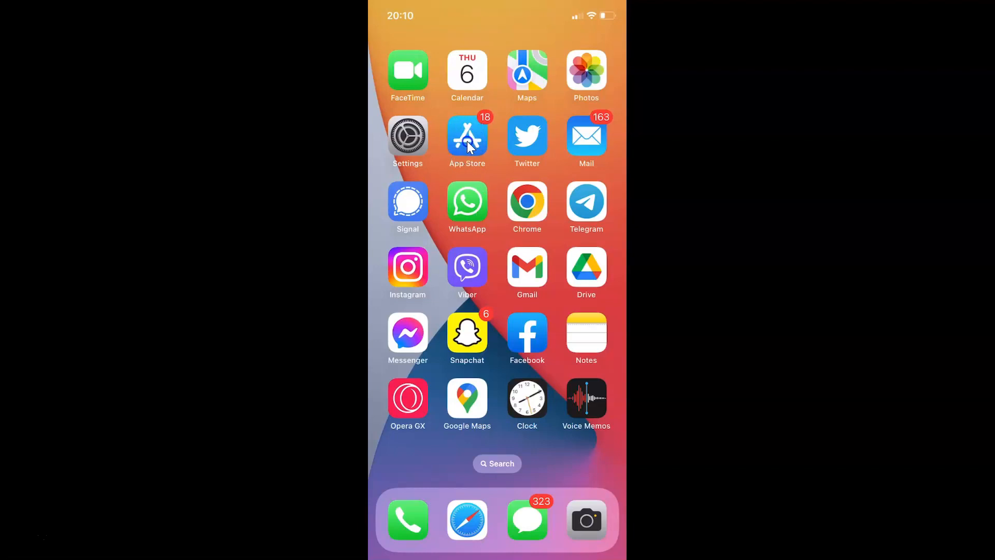
Step: Launch the App Store and switch to its Search page showing Discover and Suggested lists
{"action": "left_click", "coordinate": [467, 136]}
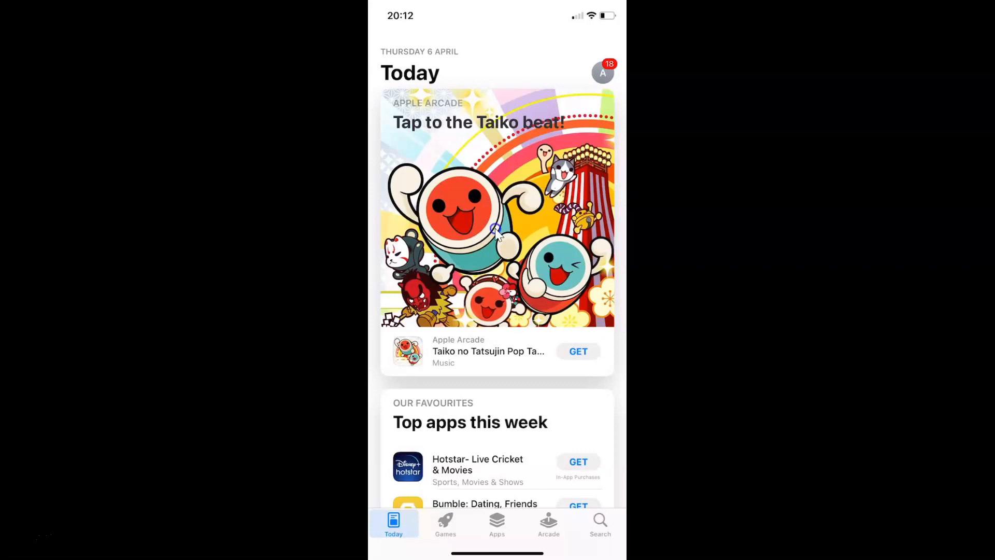
{"action": "mouse_move", "coordinate": [543, 209]}
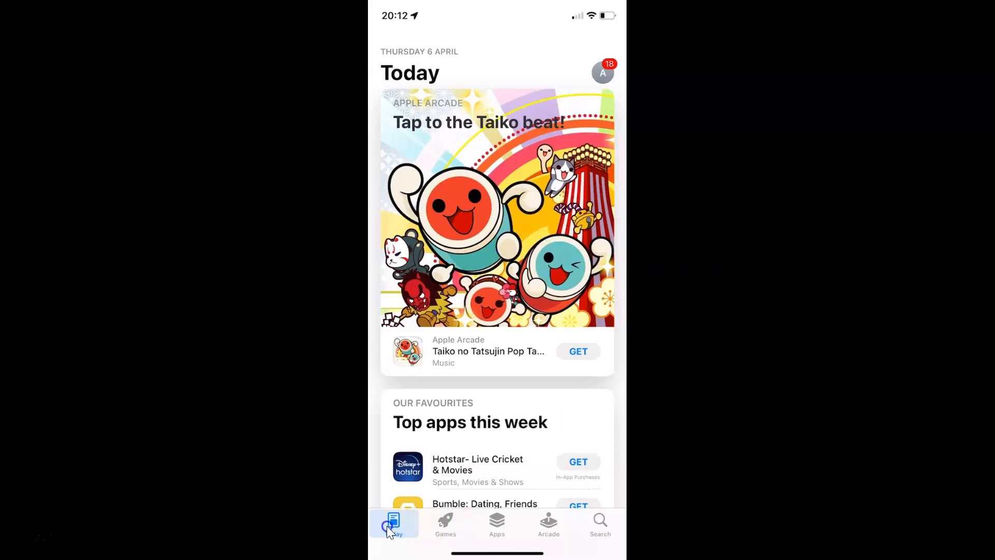
{"action": "left_click", "coordinate": [599, 523]}
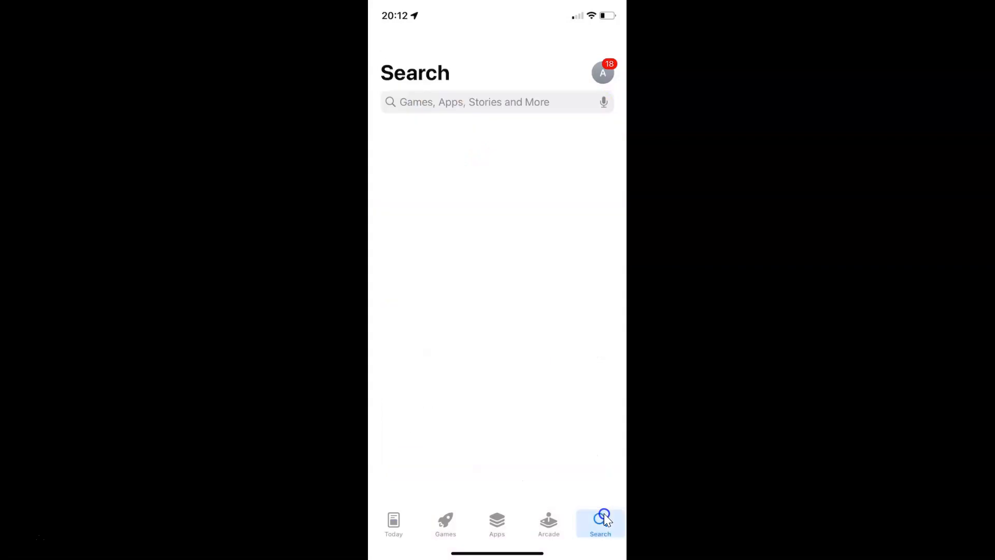
{"action": "left_click", "coordinate": [600, 520]}
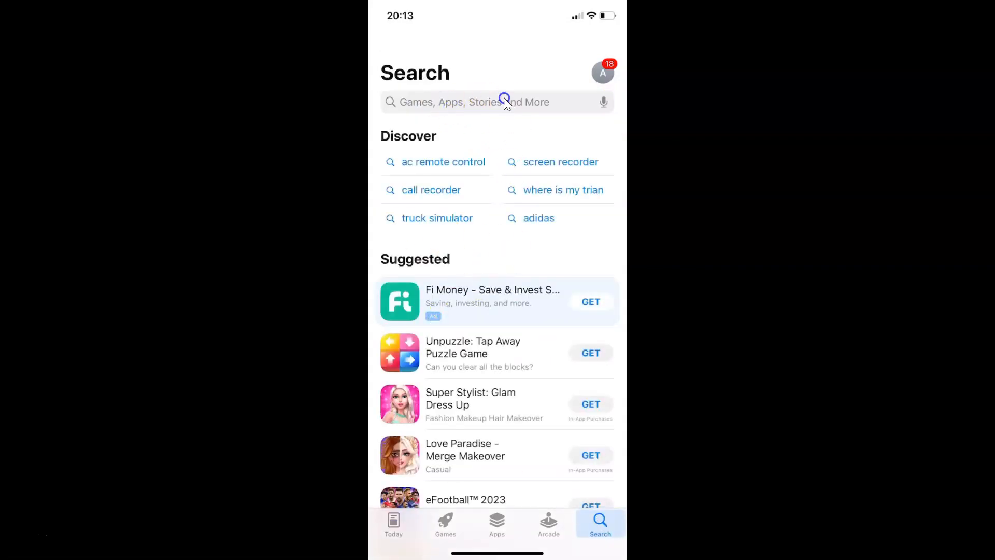
Step: Search the App Store for 'google chrome', listing Google Chrome with an update available
{"action": "left_click", "coordinate": [473, 101]}
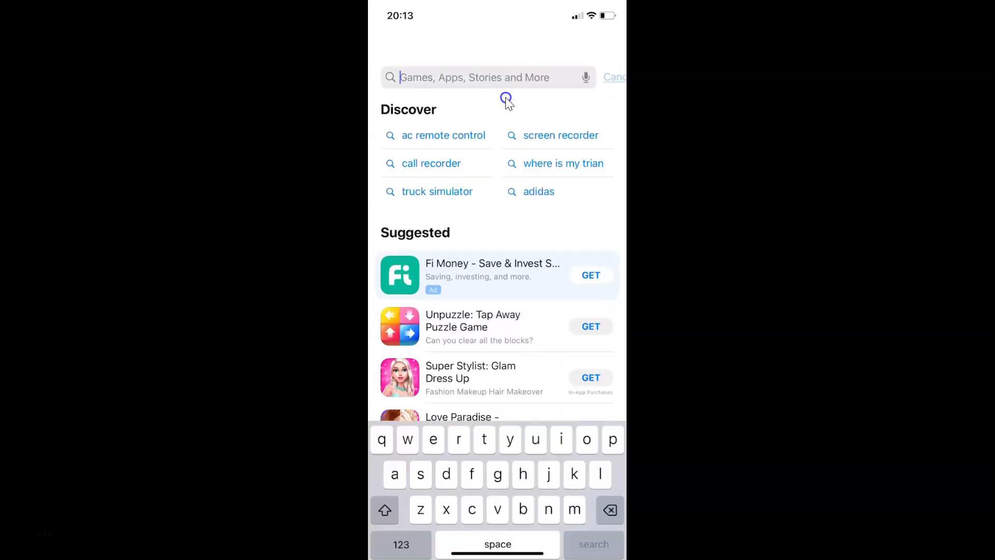
{"action": "type", "text": "google che"}
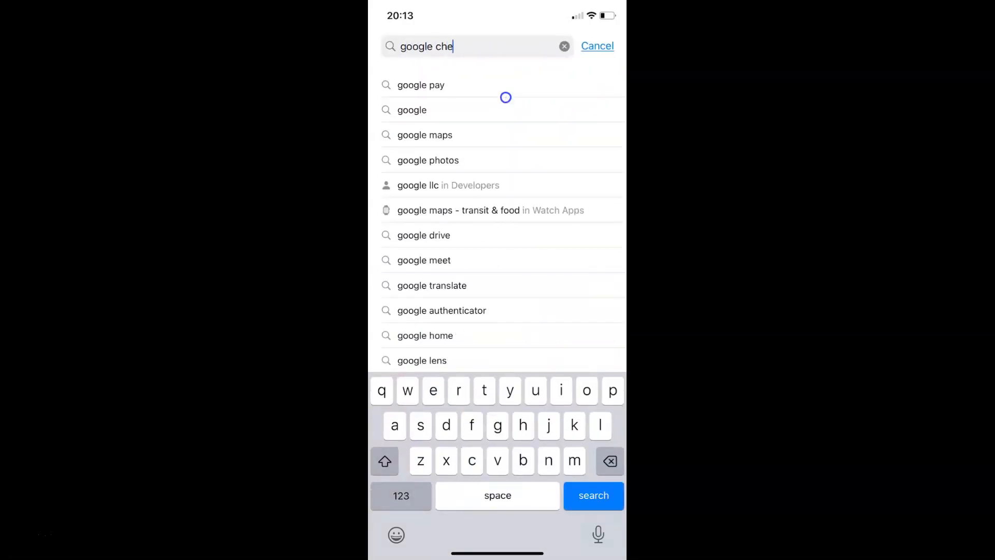
{"action": "type", "text": "rom"}
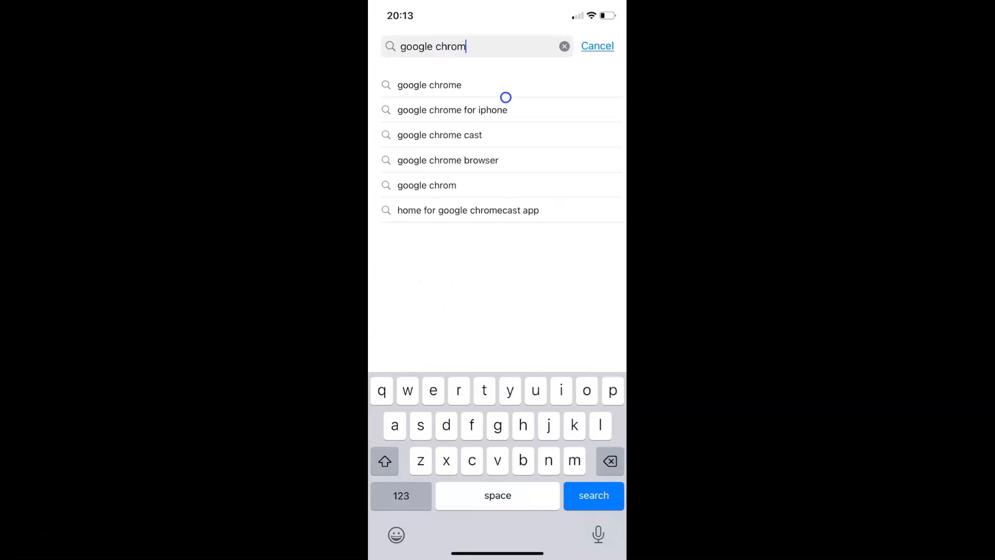
{"action": "left_click", "coordinate": [593, 495]}
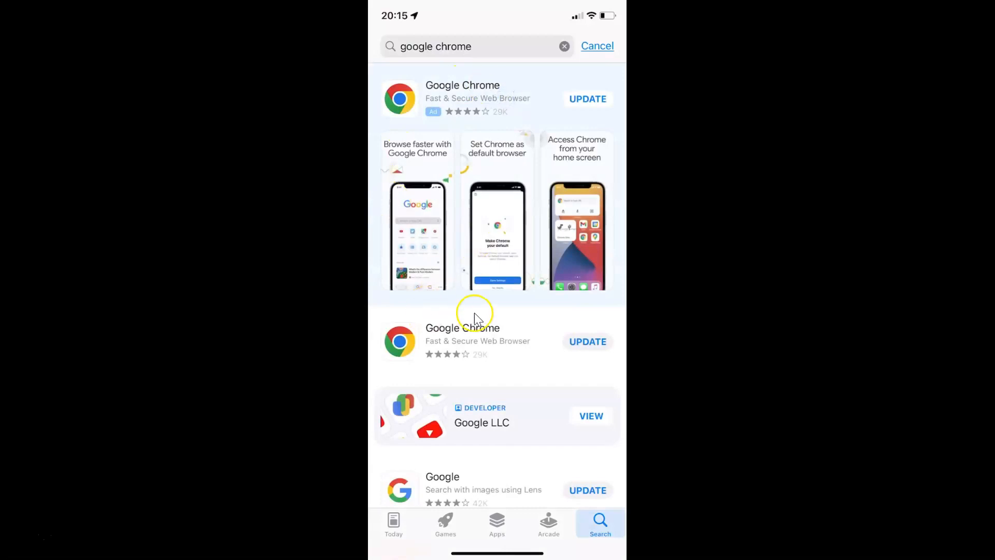
{"action": "mouse_move", "coordinate": [497, 337]}
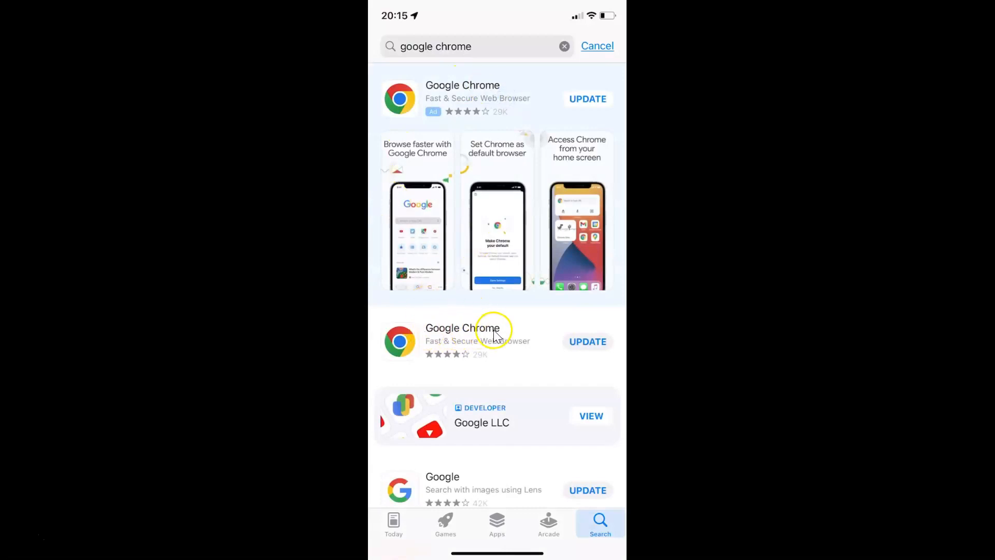
{"action": "mouse_move", "coordinate": [483, 327]}
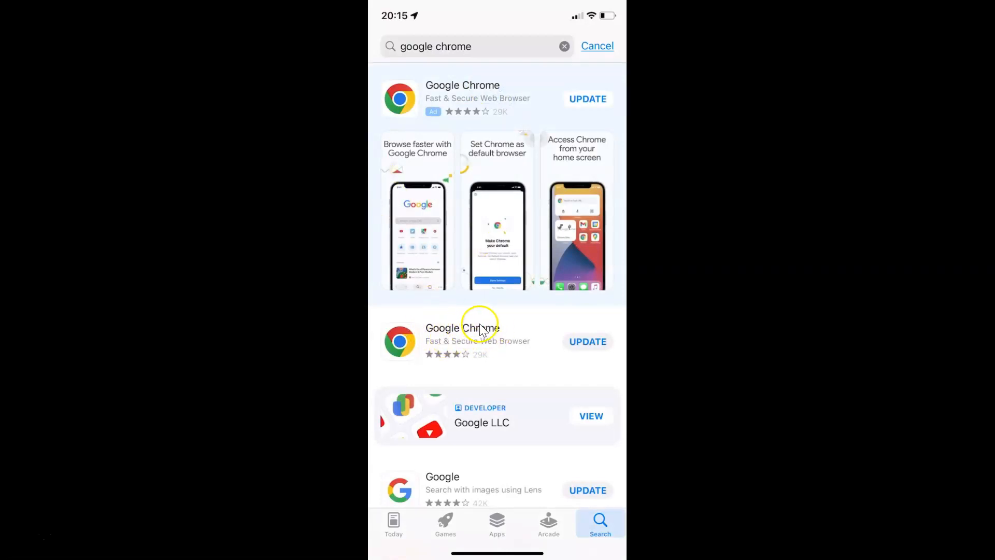
Step: Update Google Chrome from its app page until it offers Open
{"action": "left_click", "coordinate": [463, 334]}
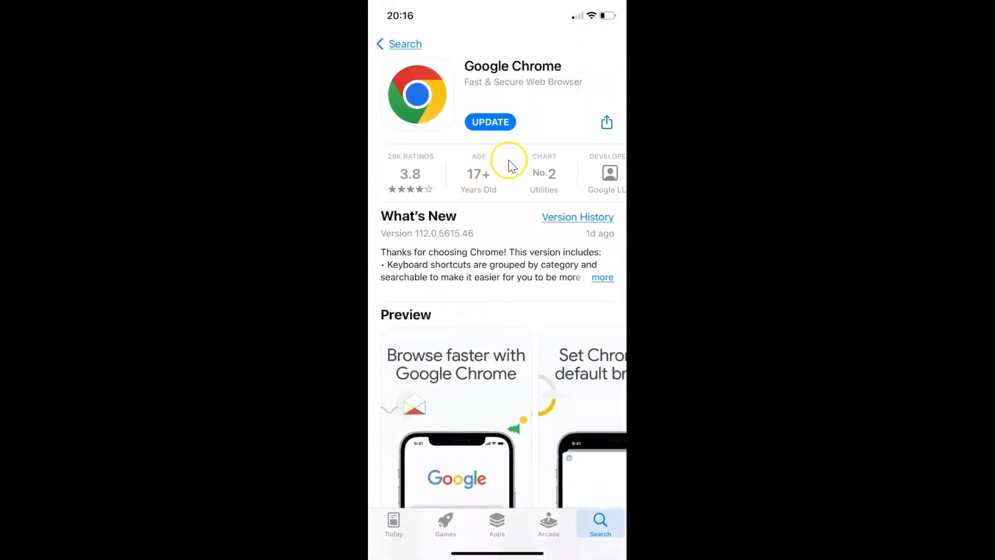
{"action": "mouse_move", "coordinate": [567, 73]}
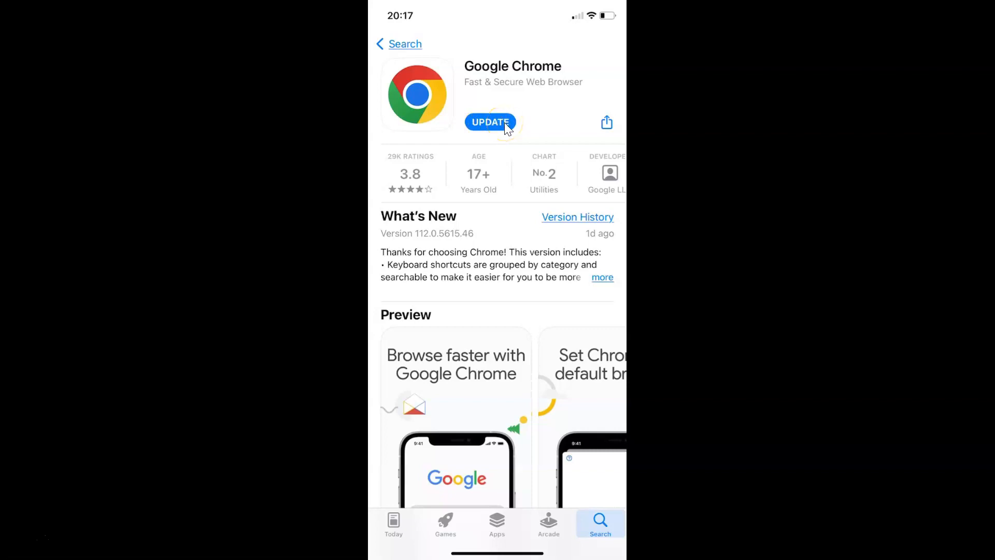
{"action": "mouse_move", "coordinate": [471, 96]}
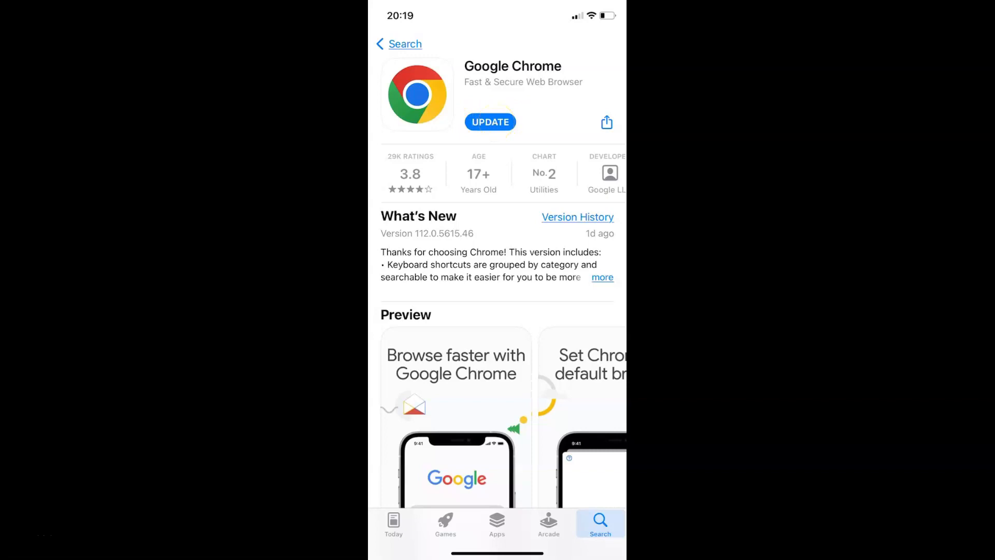
{"action": "left_click", "coordinate": [489, 121]}
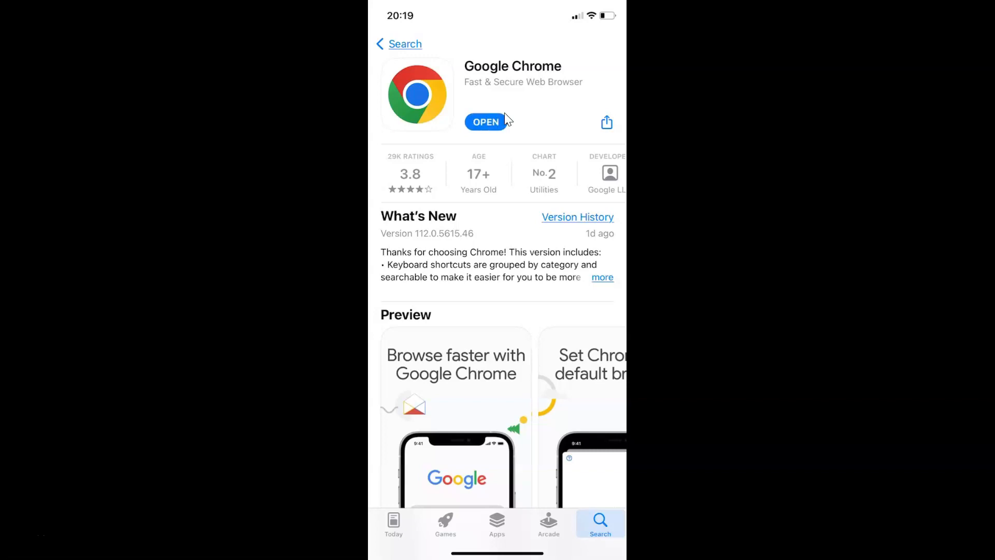
{"action": "left_click", "coordinate": [486, 121]}
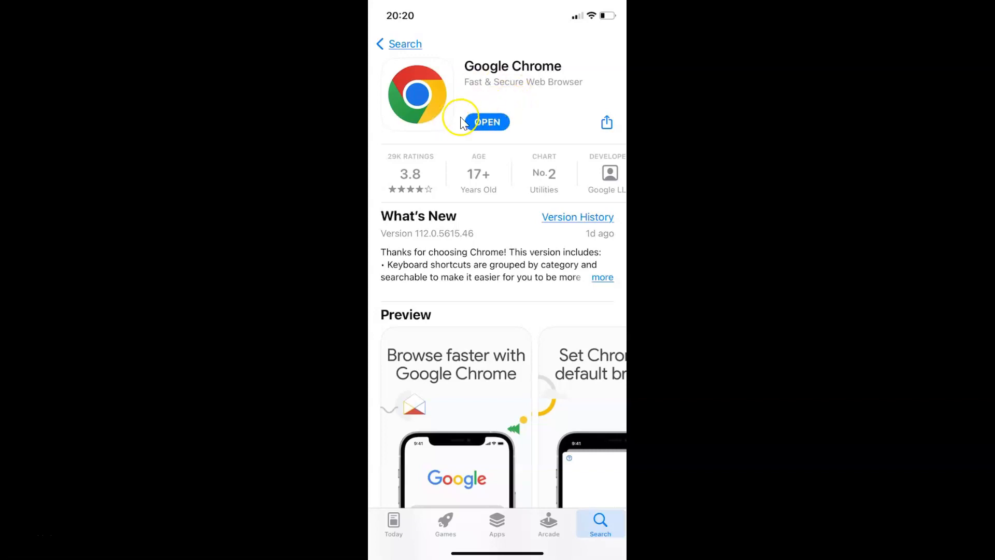
{"action": "mouse_move", "coordinate": [520, 98]}
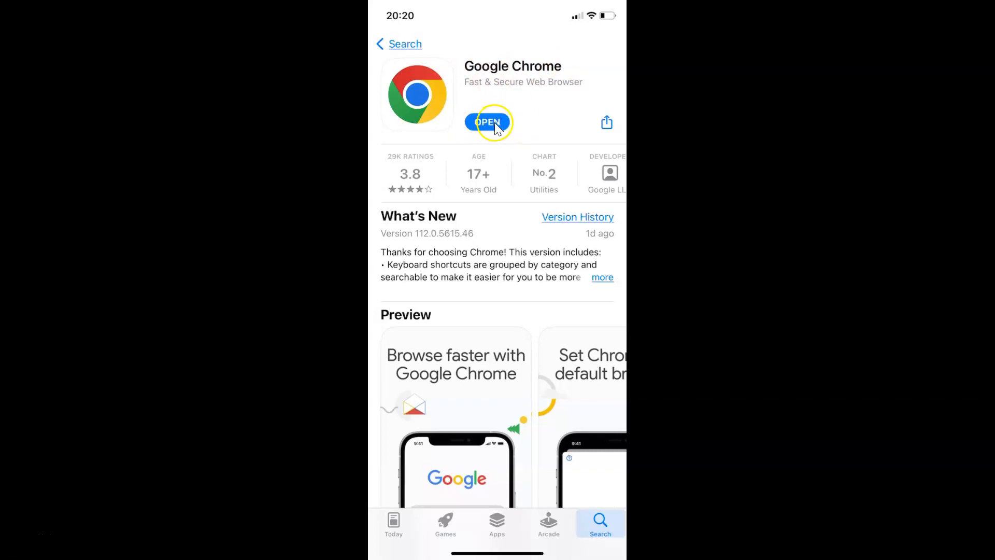
Step: Launch the updated Google Chrome to its new tab page
{"action": "left_click", "coordinate": [487, 122]}
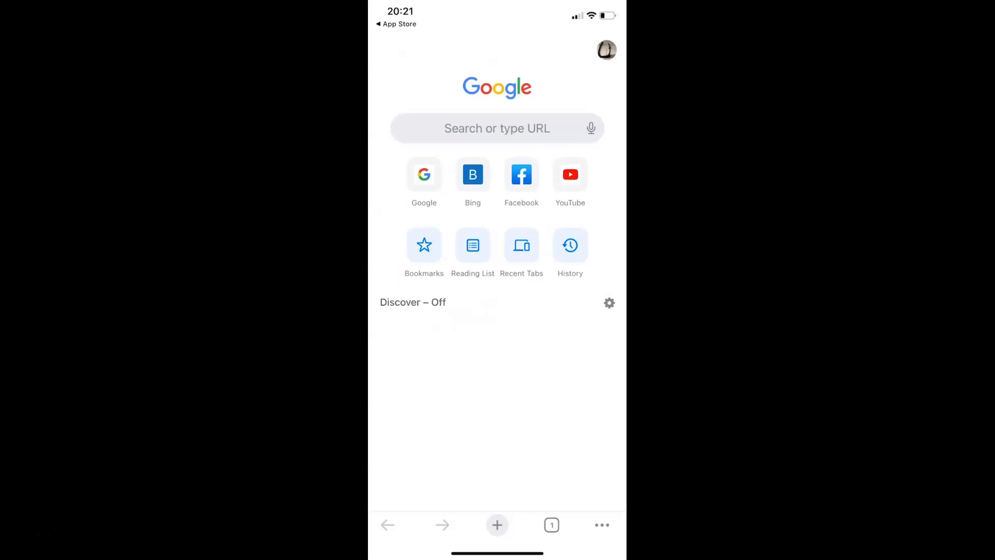
{"action": "mouse_move", "coordinate": [546, 260]}
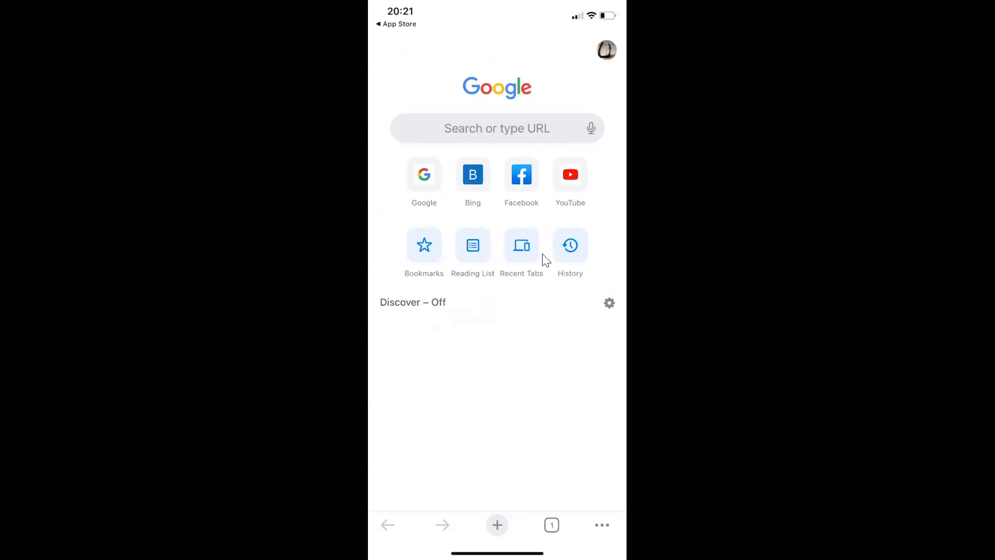